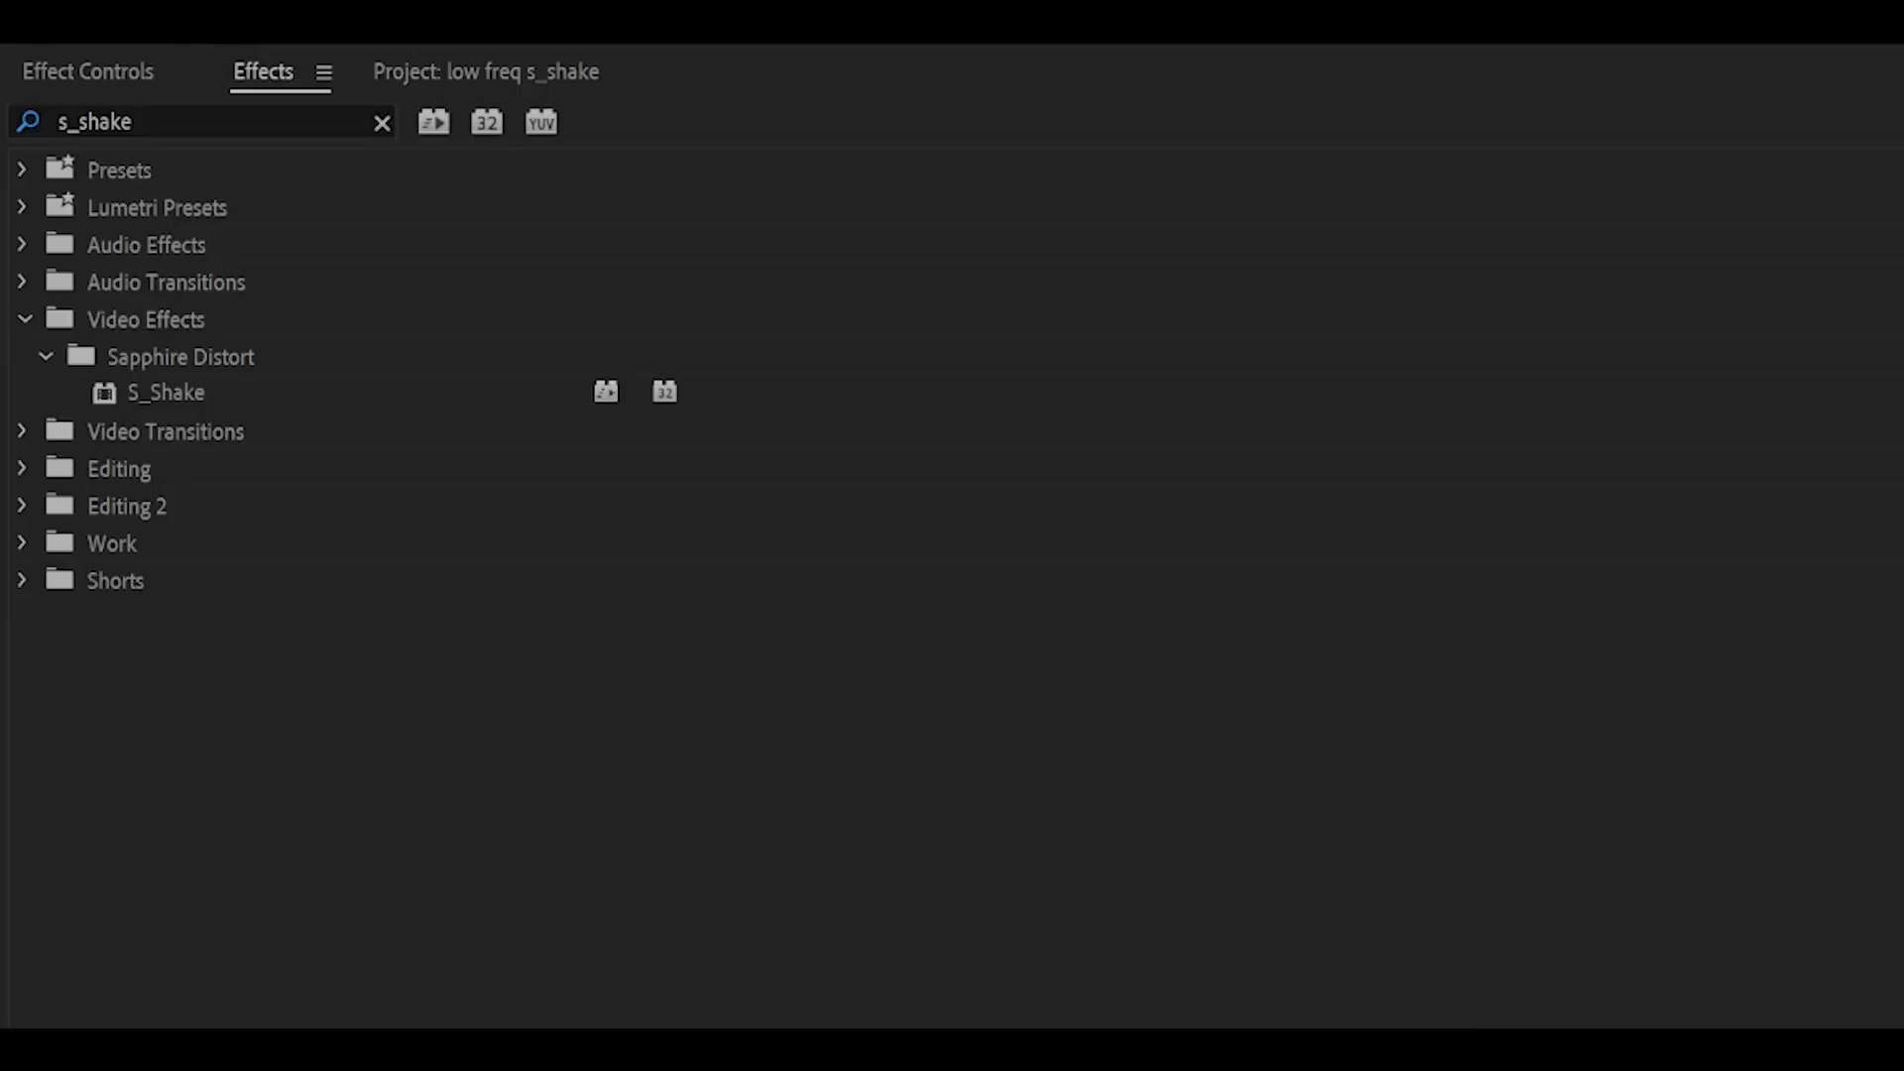
Select Sapphire Distort > S_Shake from the s_shake effect search results.
left_click(167, 390)
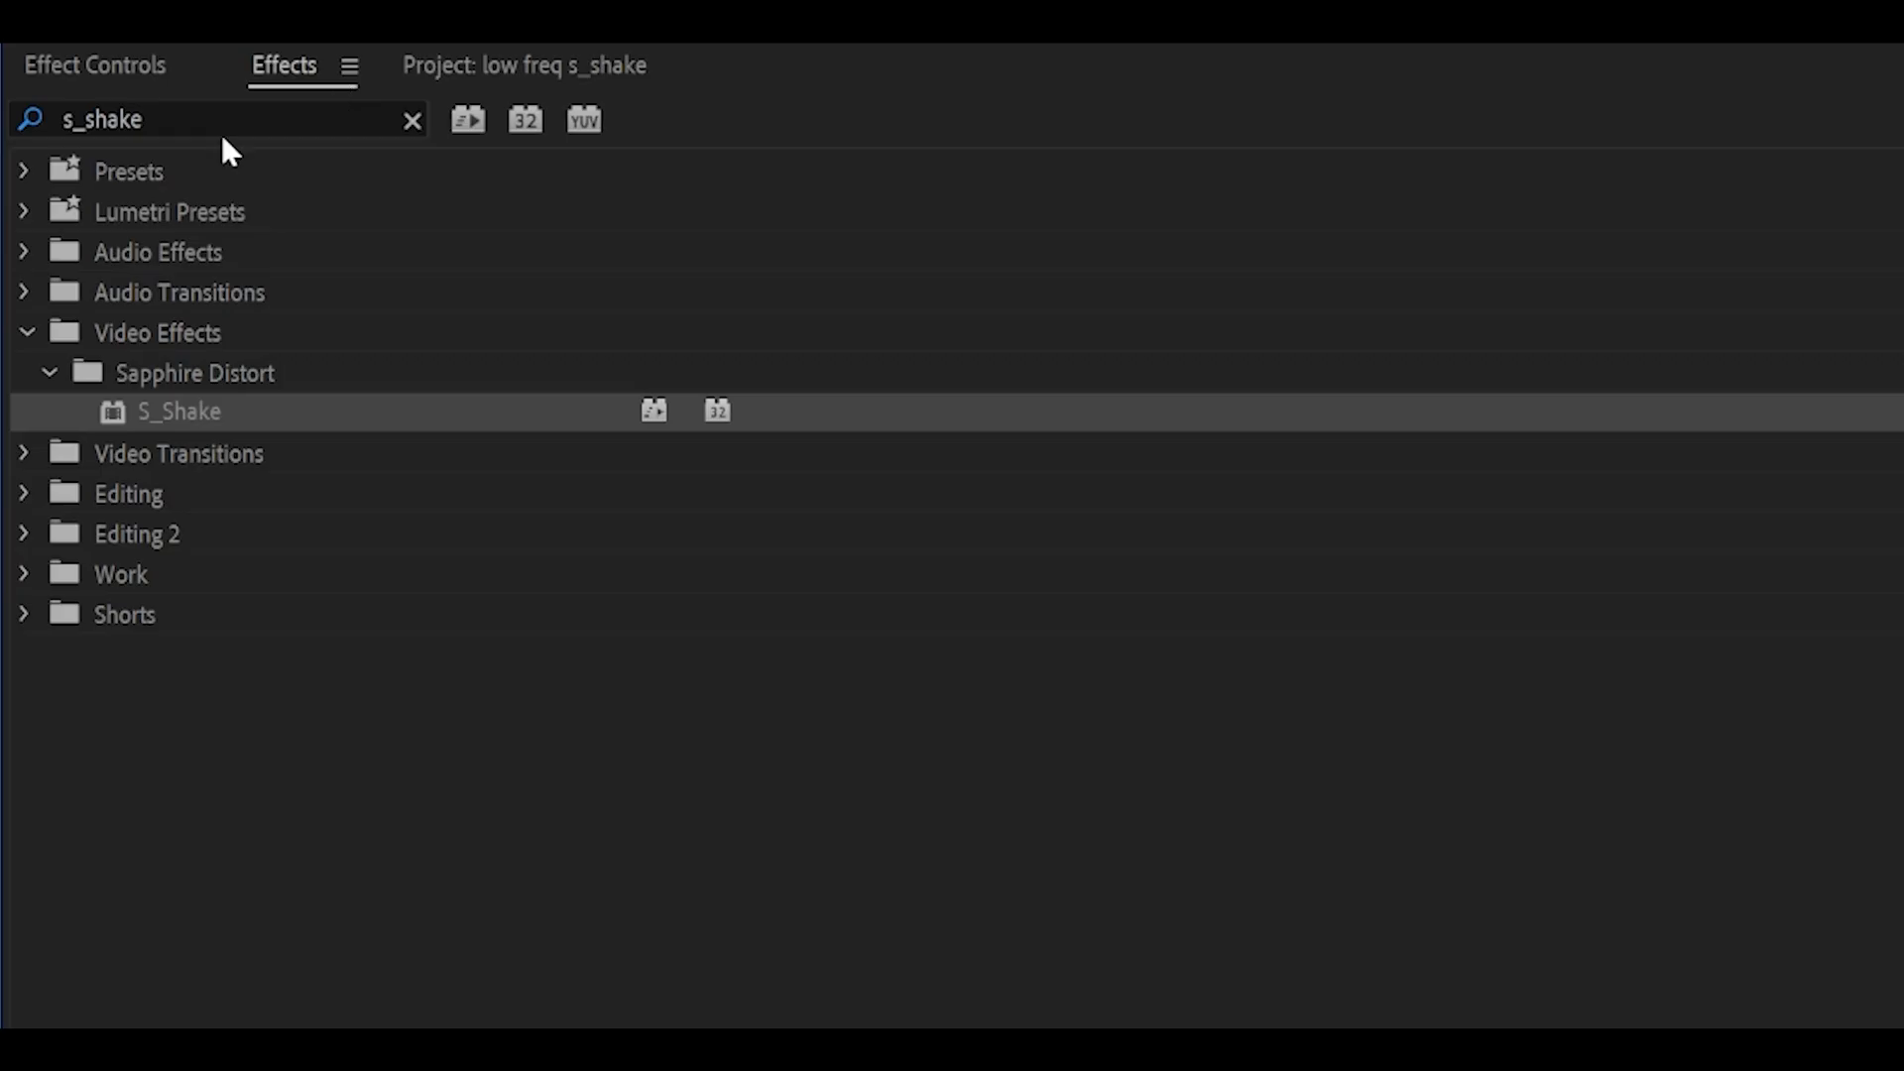
Ease the Amplitude decay with the Bezier velocity handle and set Frequency to 4.
left_click(95, 63)
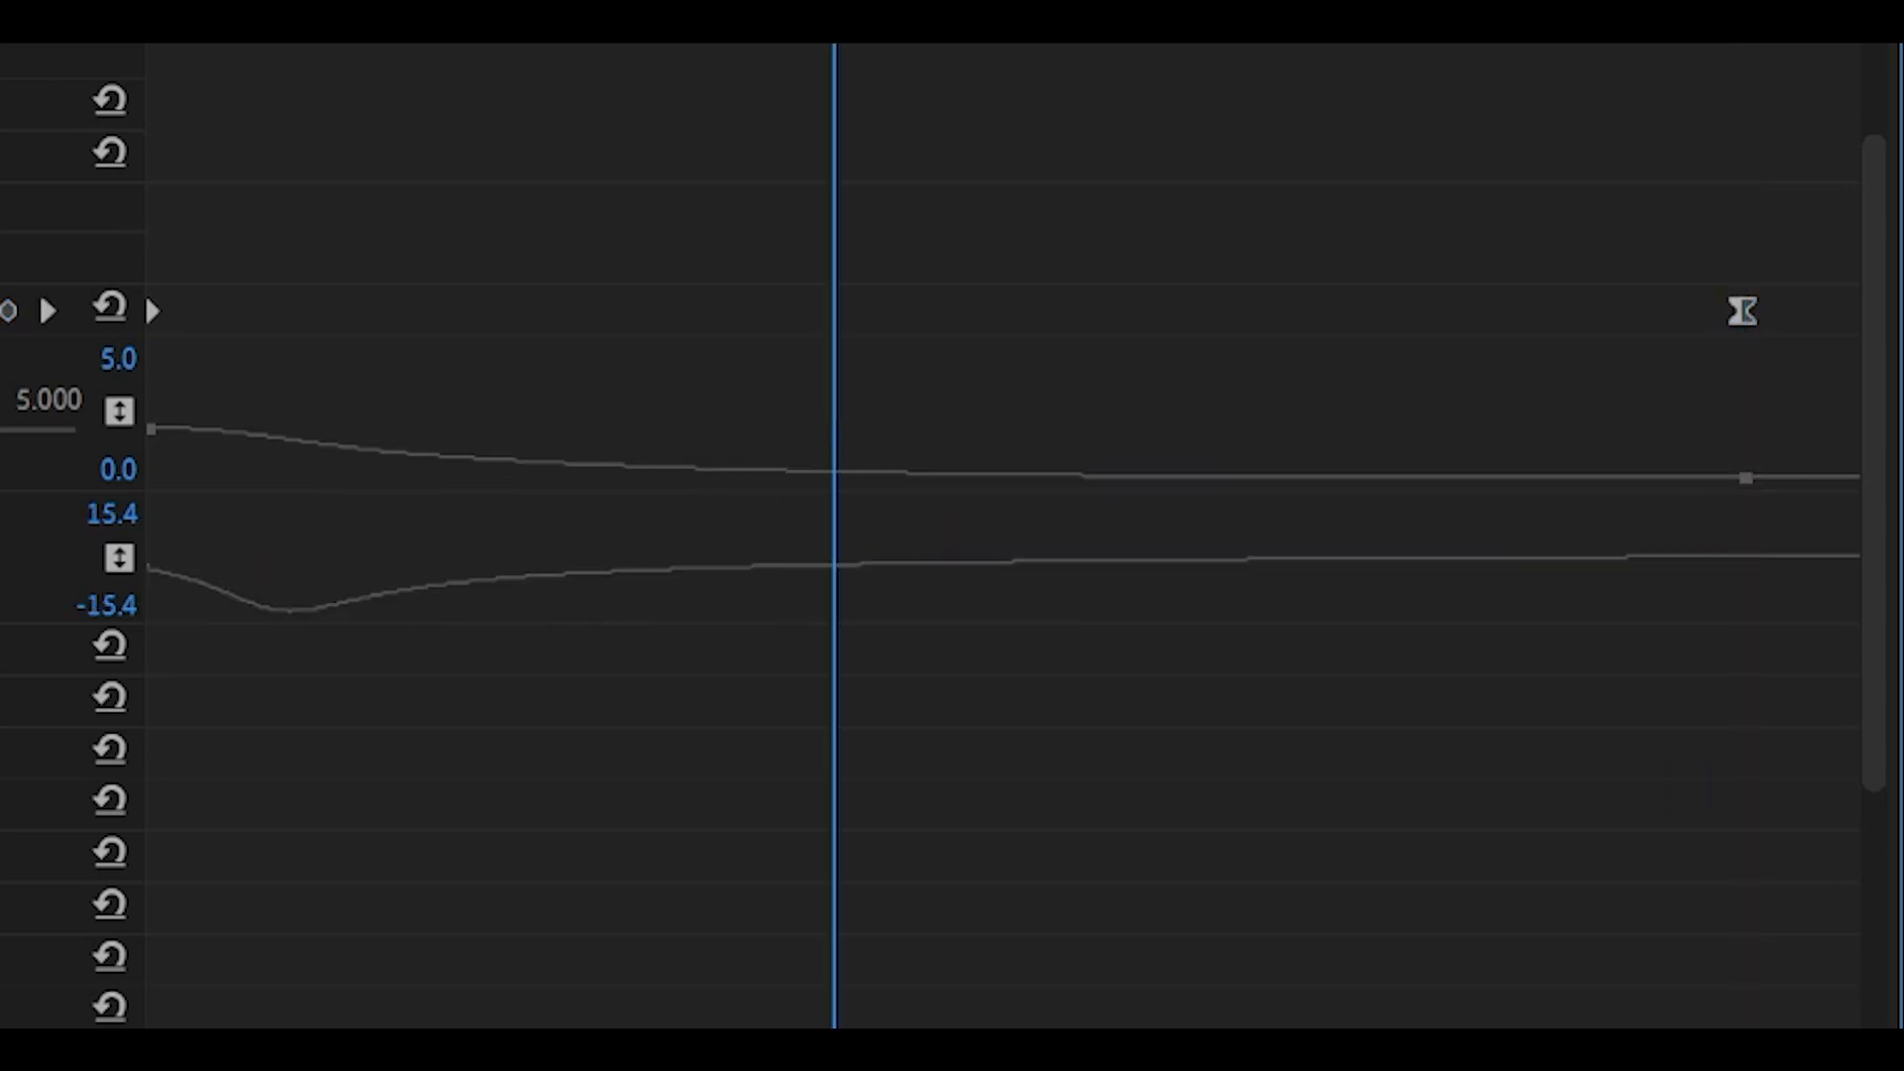
mouse_move(1775, 571)
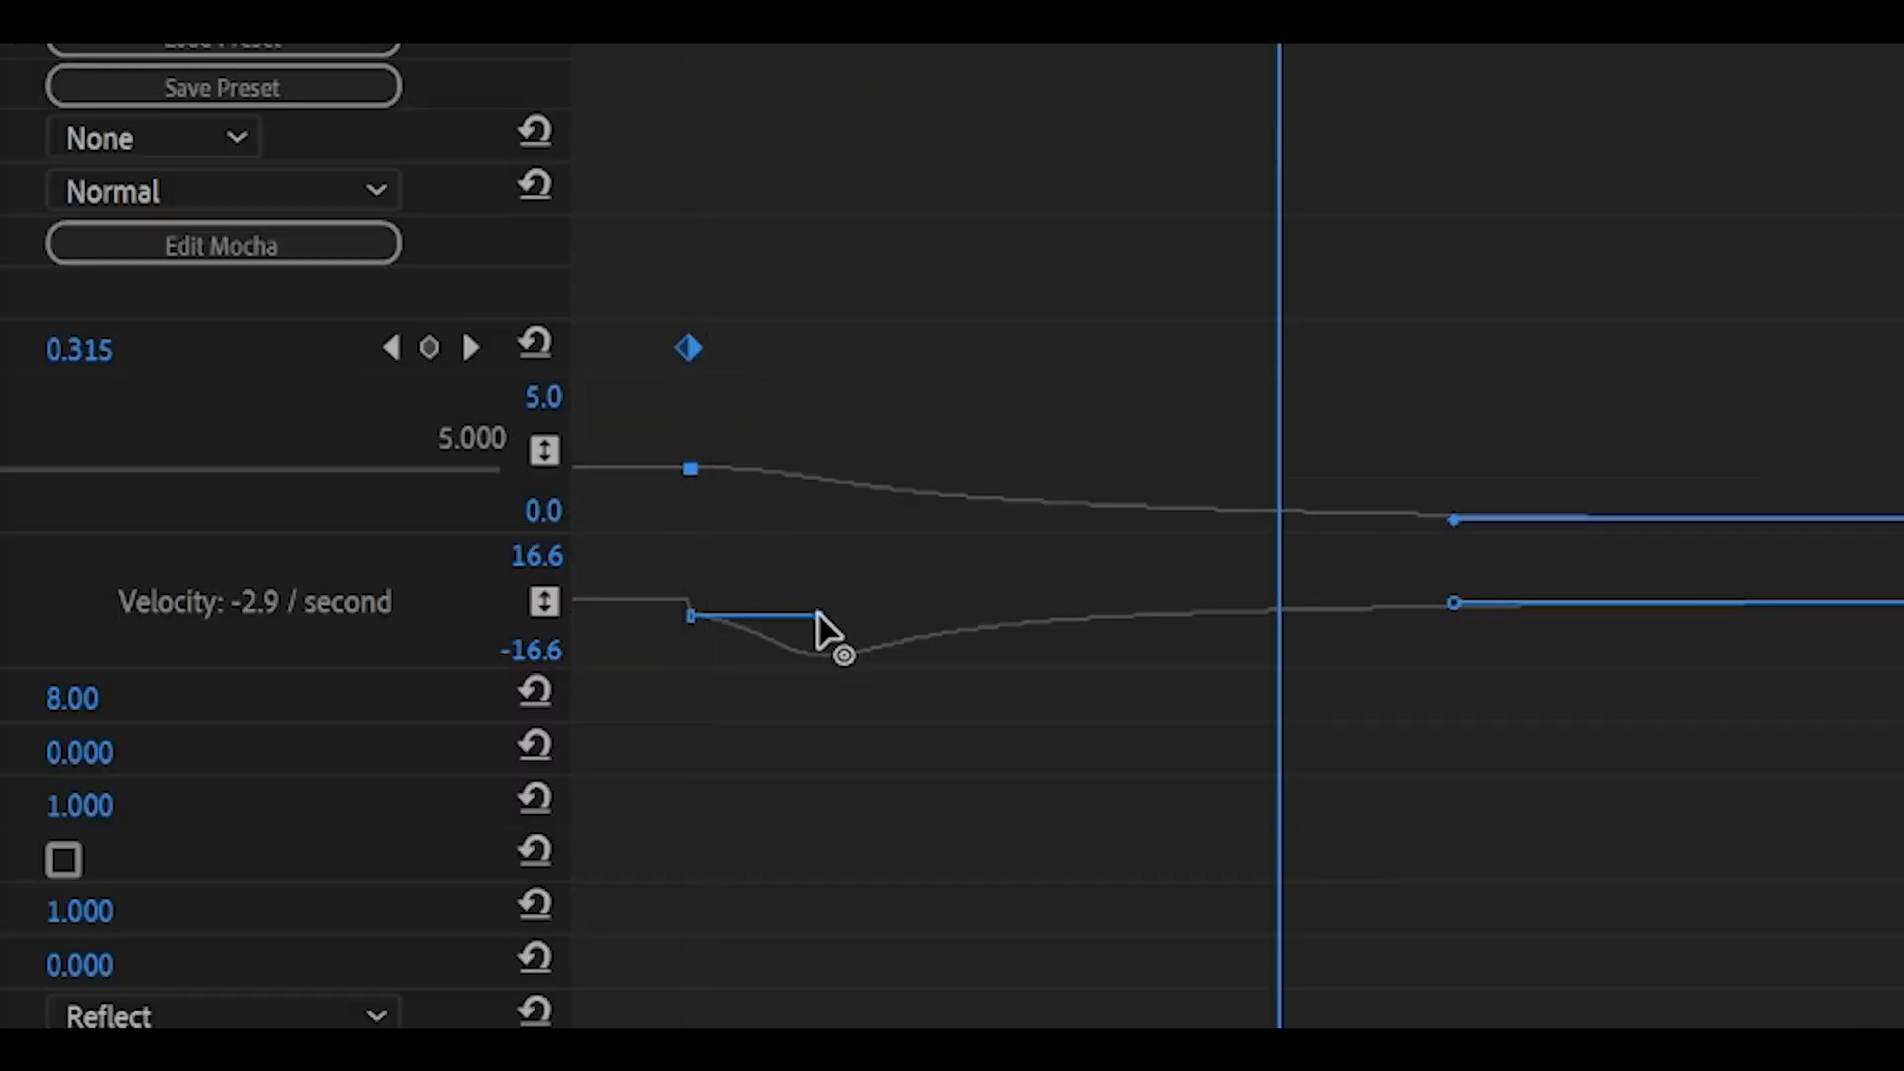
left_click_drag(841, 656, 718, 636)
type("4")
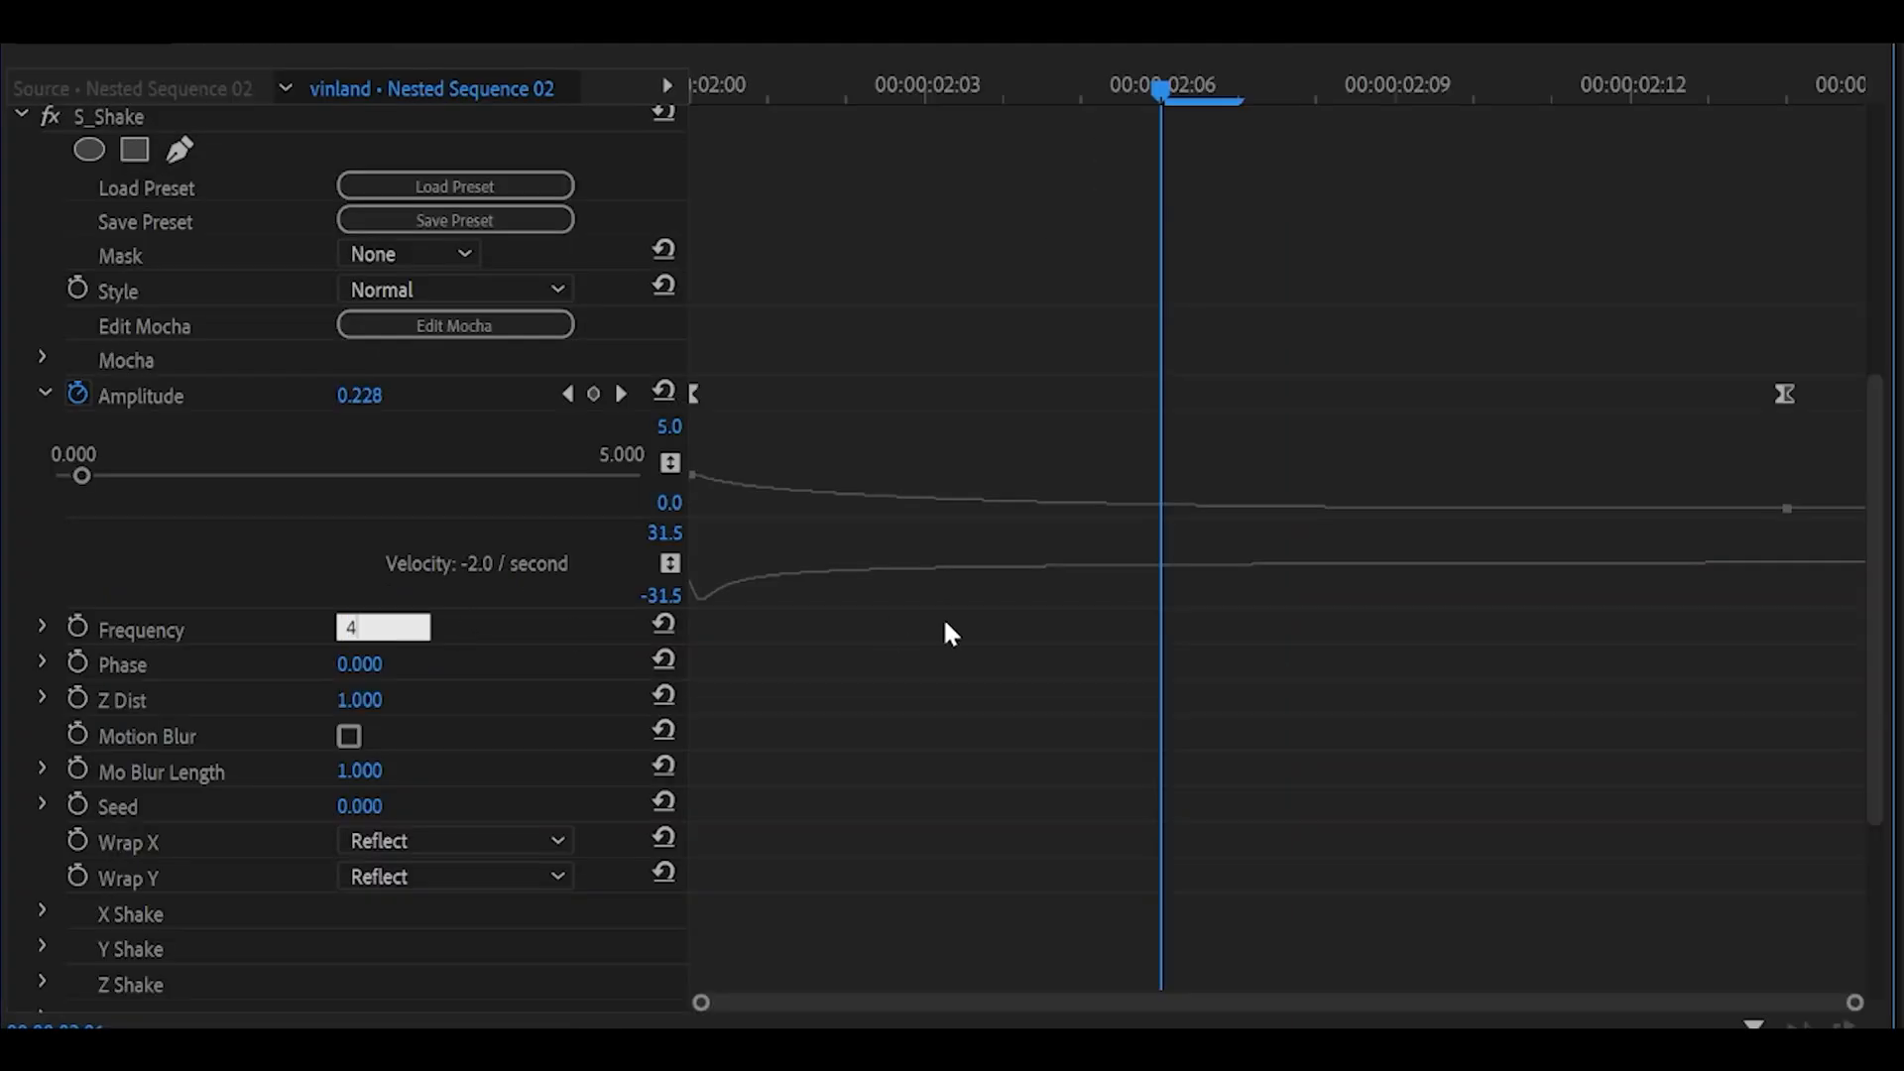
Expand the X, Y, Z and Tilt Shake groups, revealing X Rand Amp 22 and Y Rand Amp 50.
scroll("down", 3)
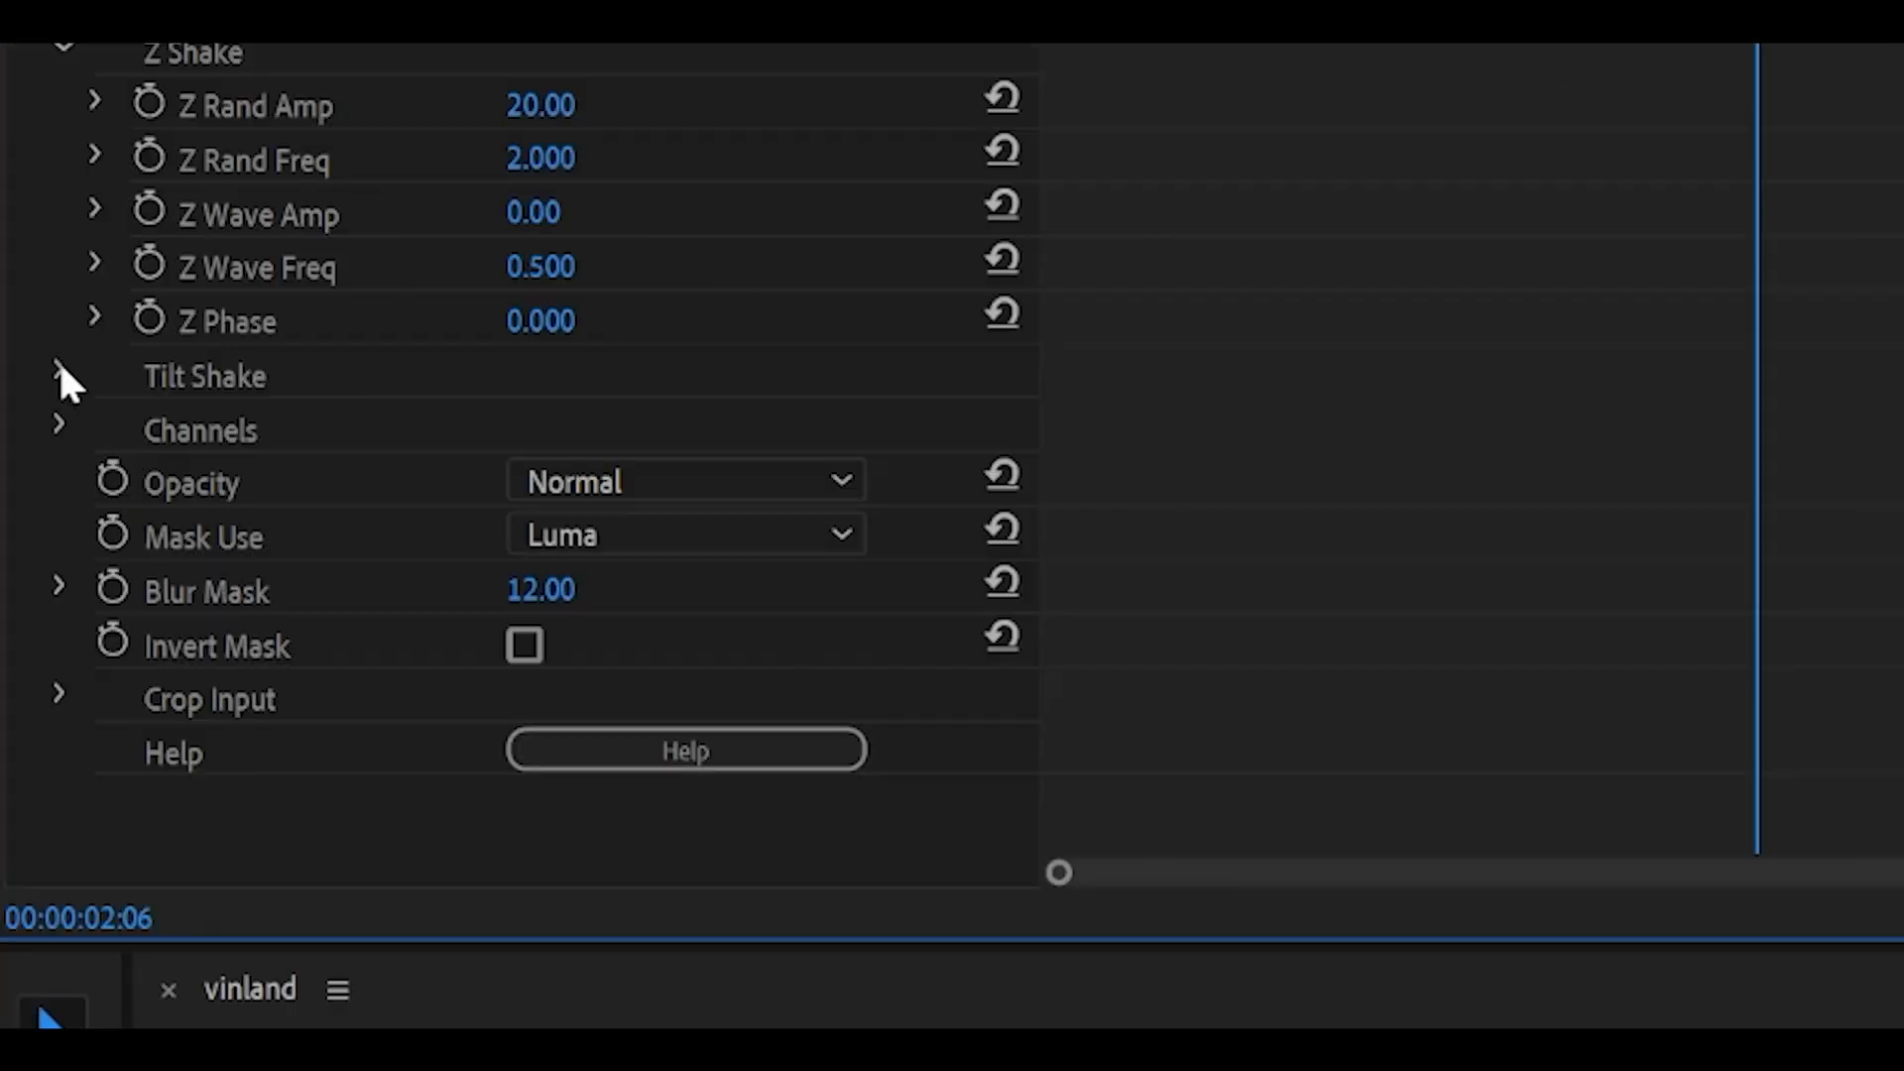
left_click(62, 377)
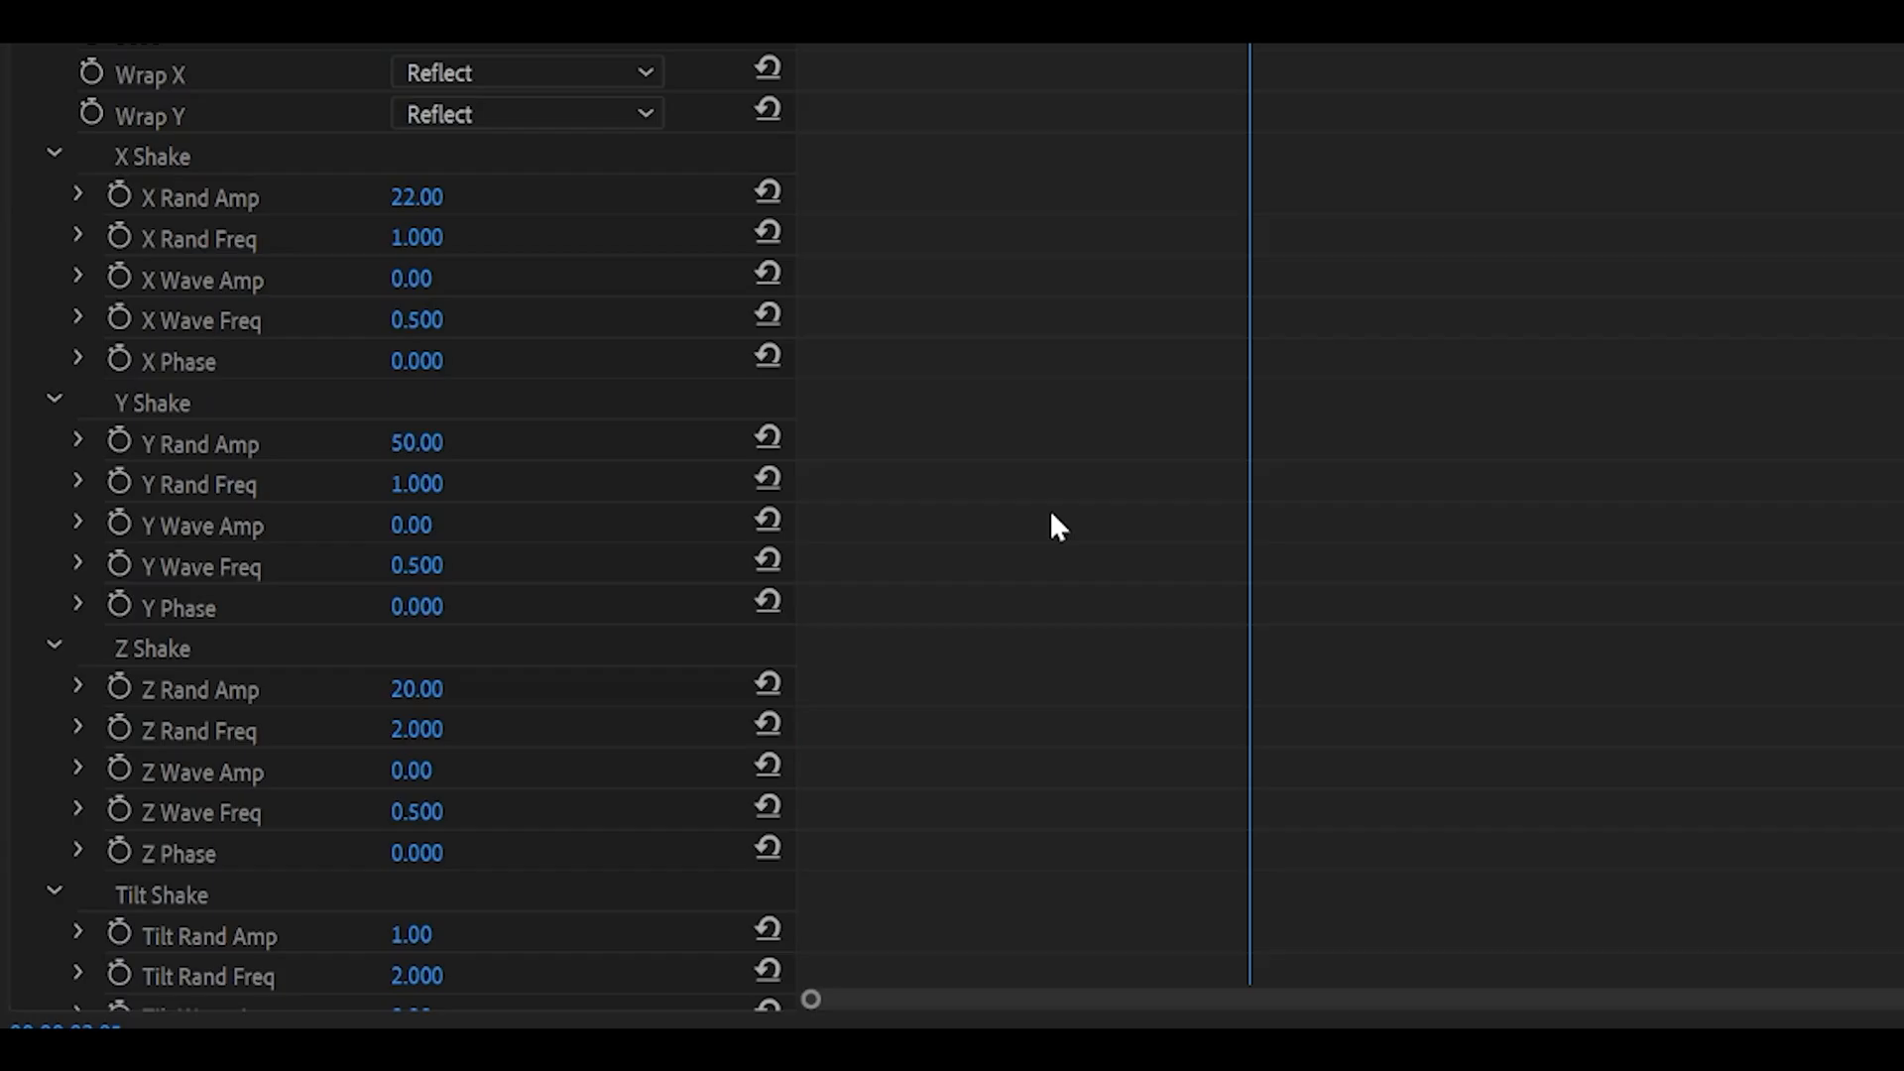
mouse_move(419, 413)
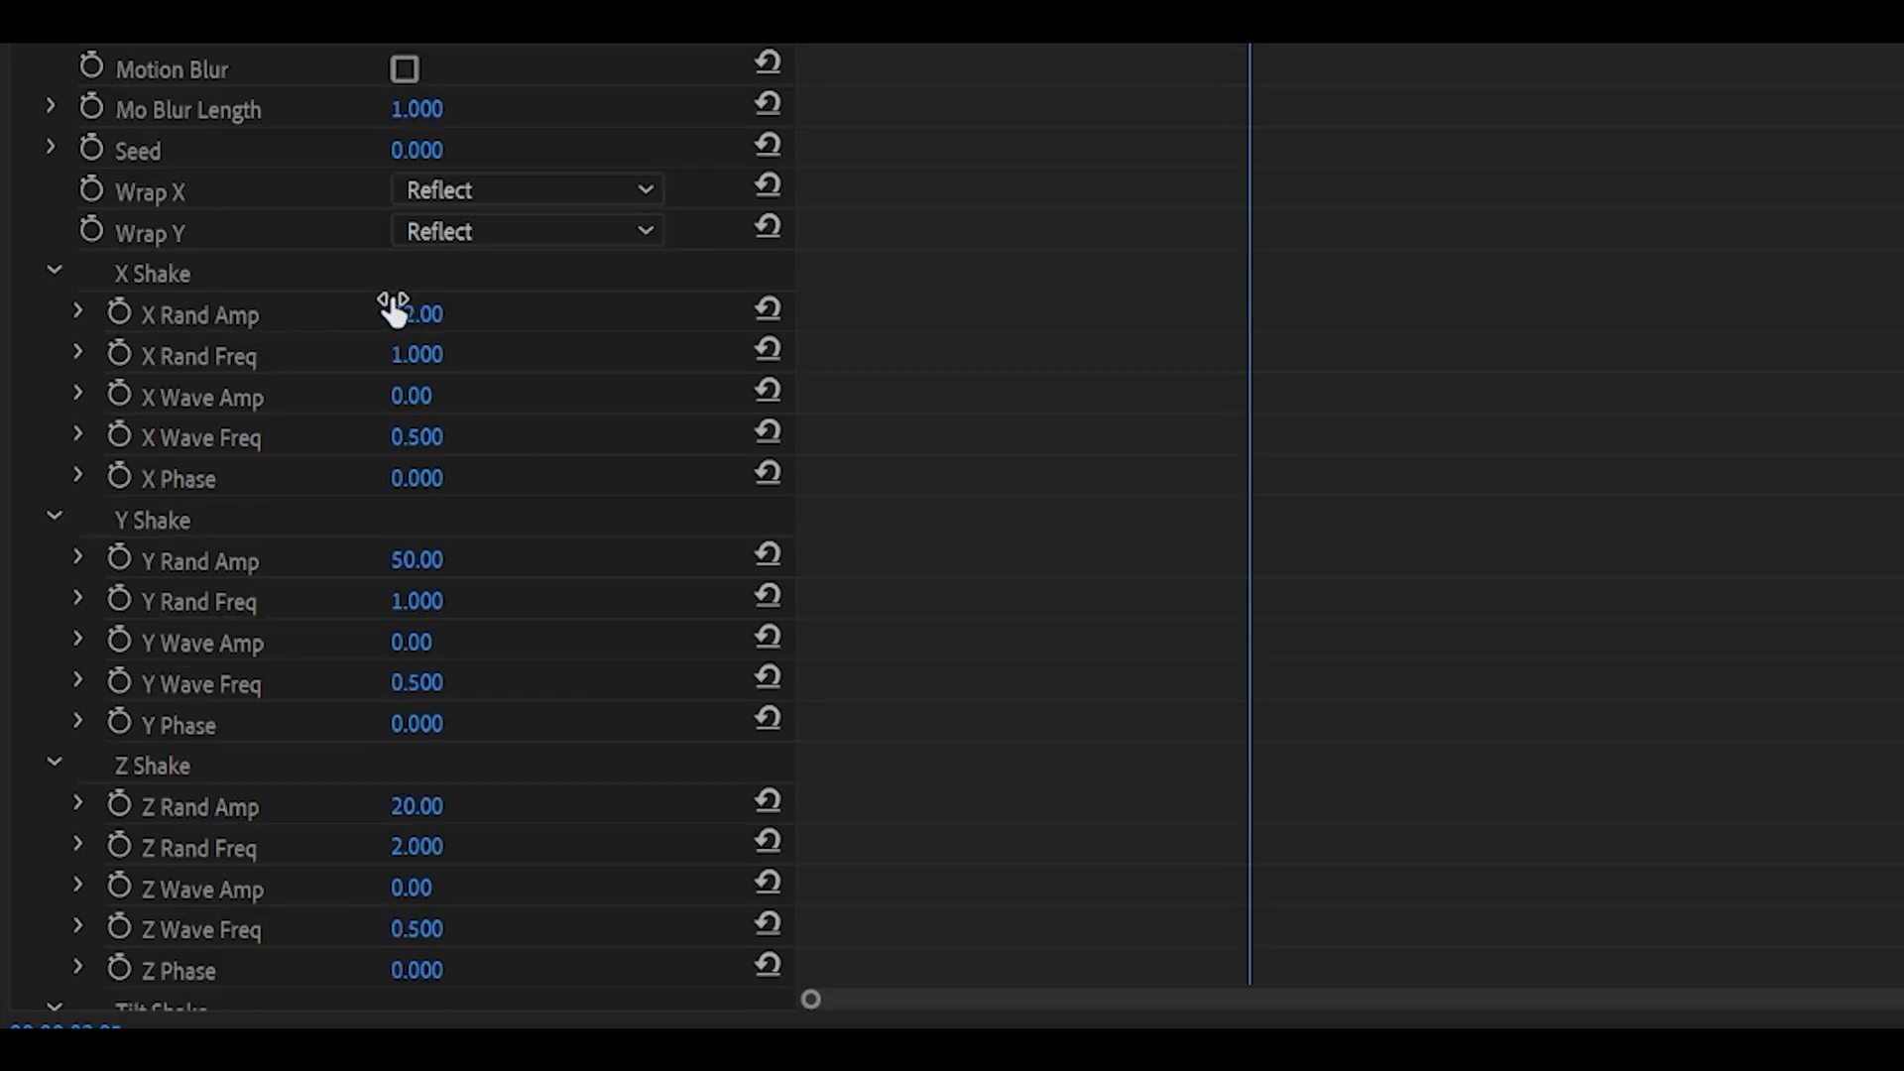
Enter 50 as the X Rand Amp value.
left_click_drag(417, 314, 417, 353)
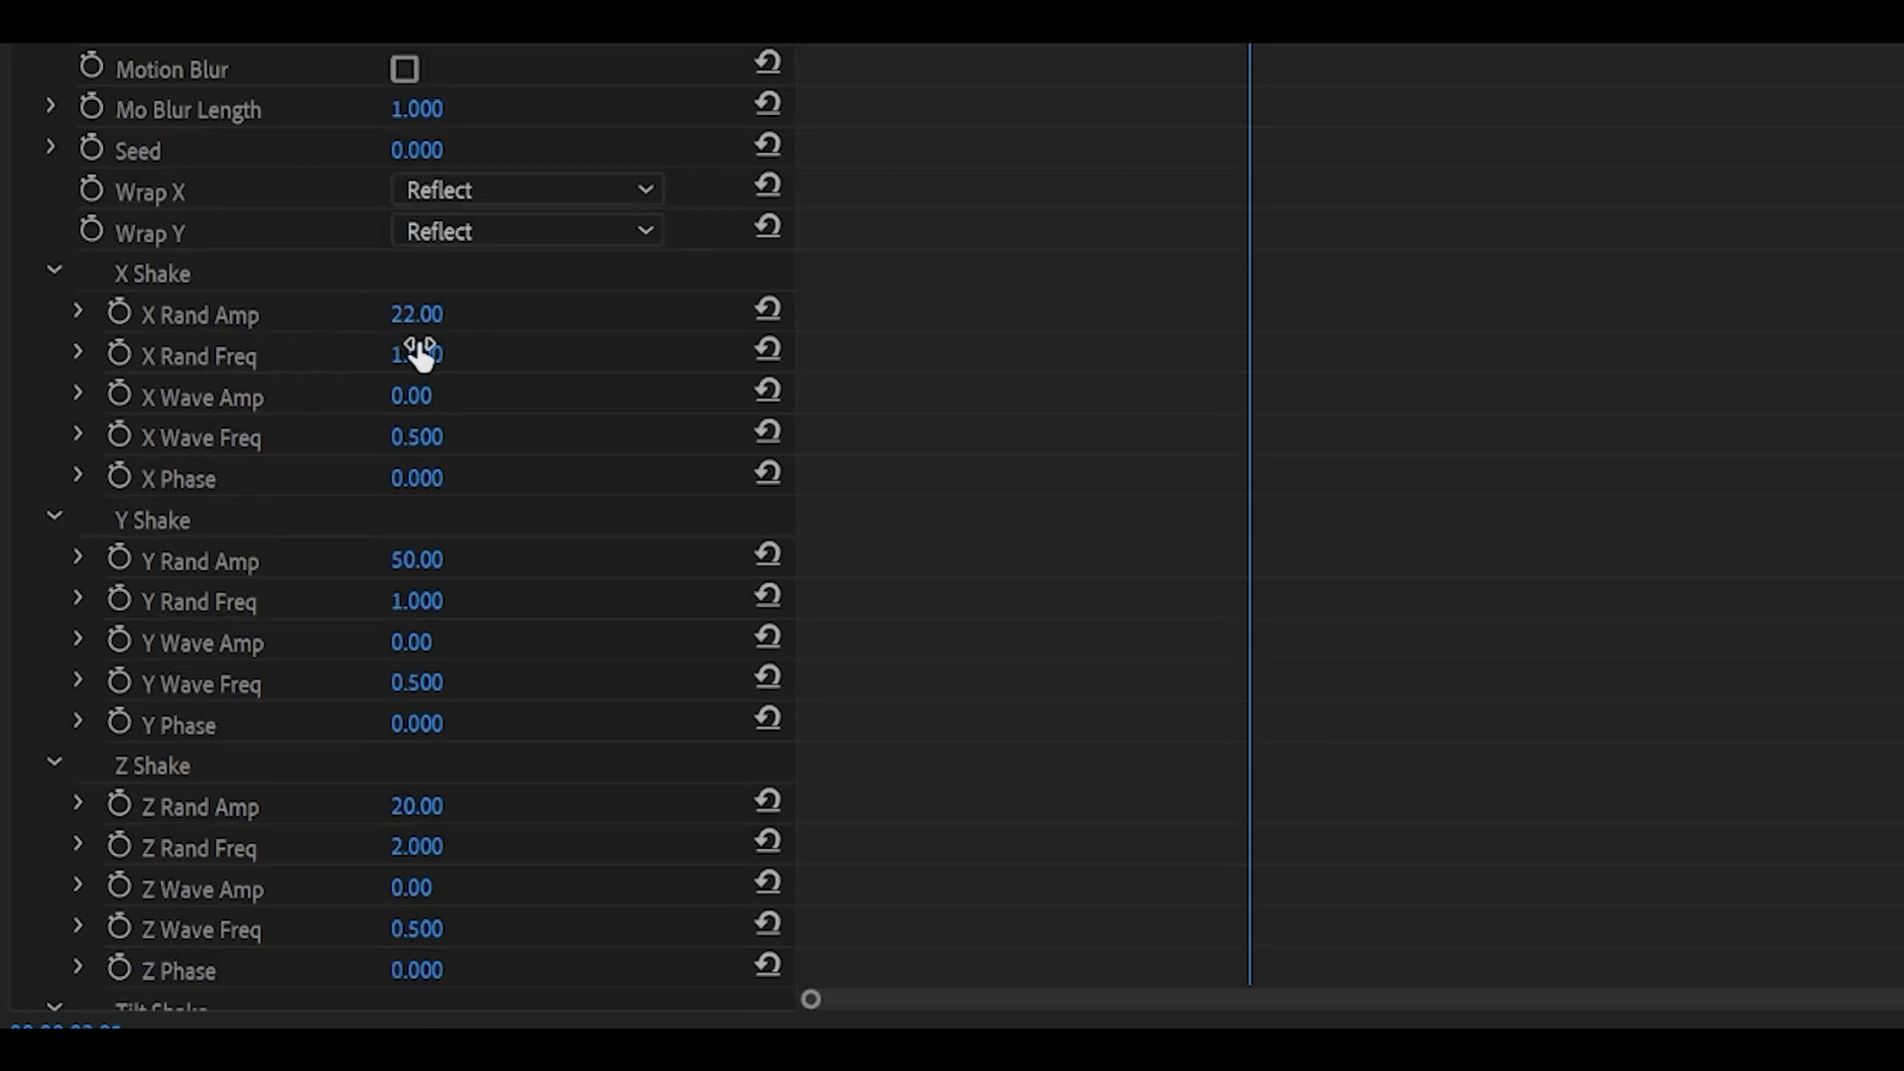
type("5")
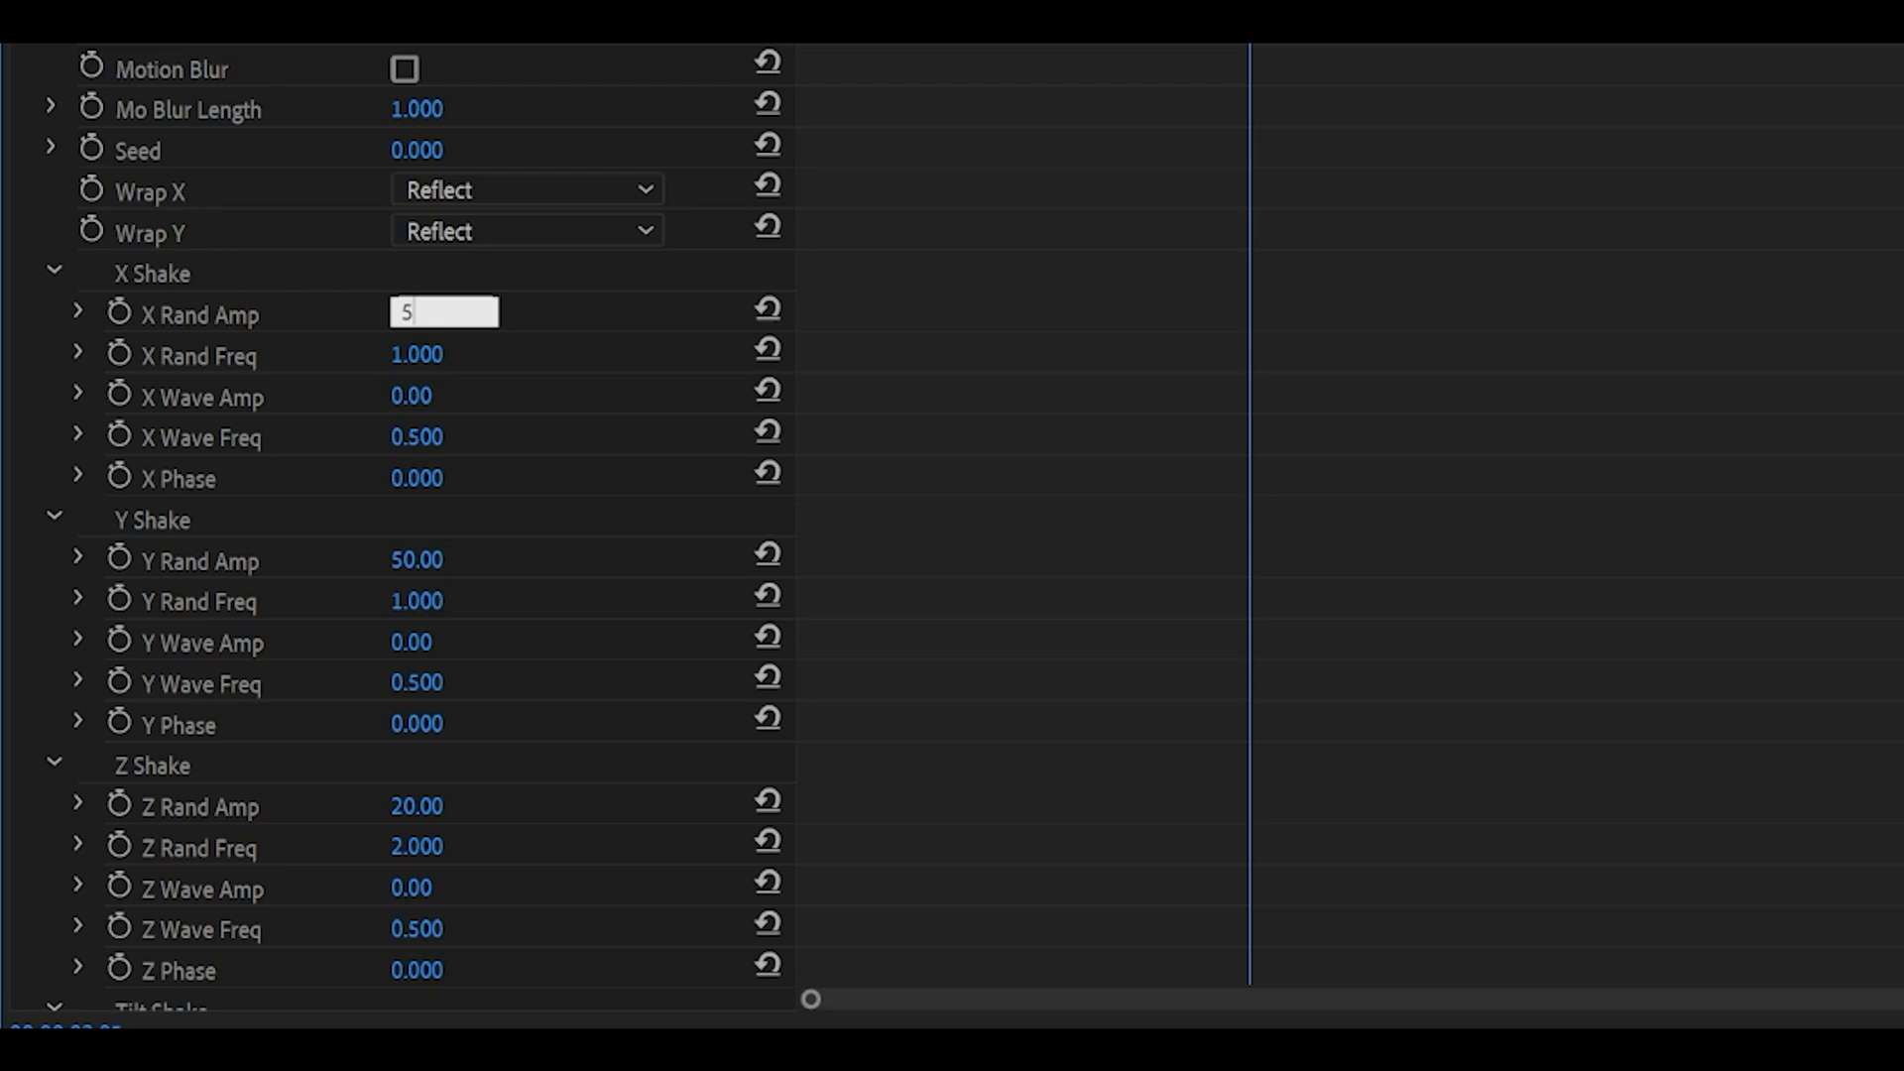
type("0")
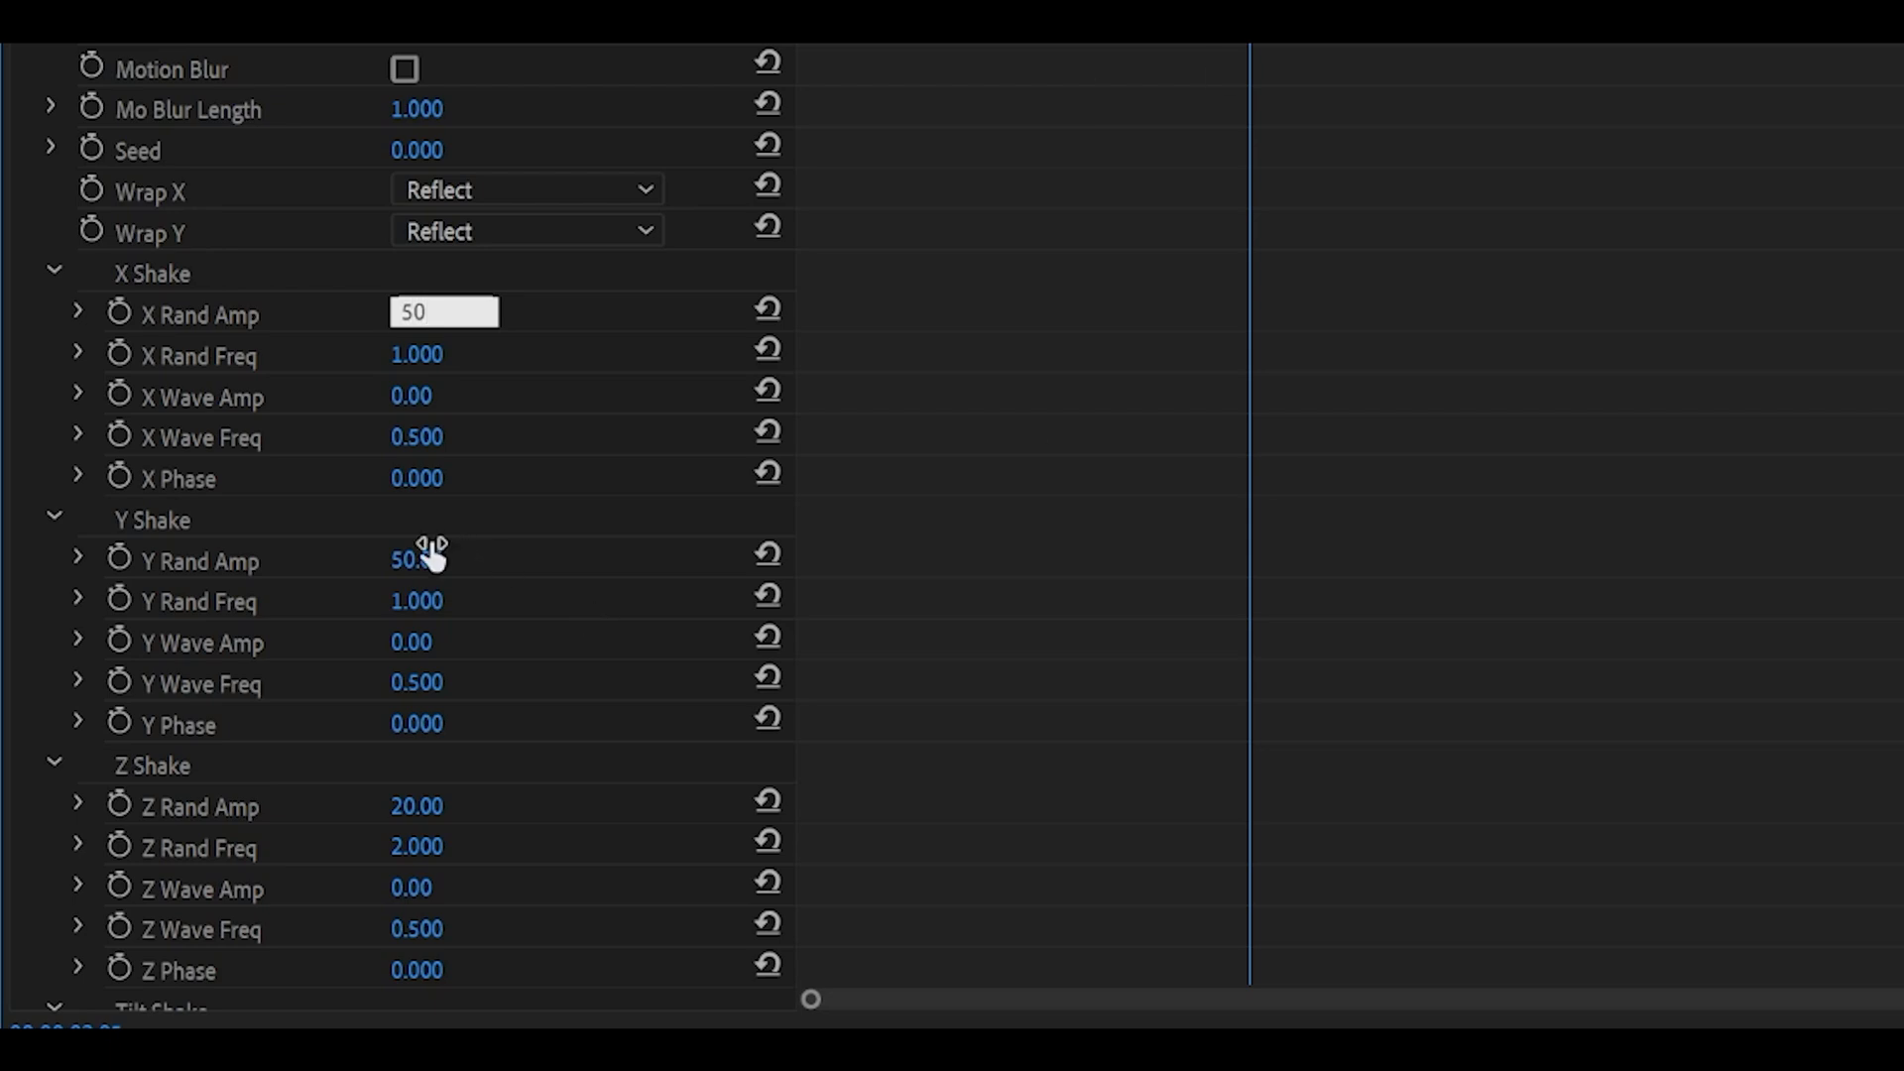